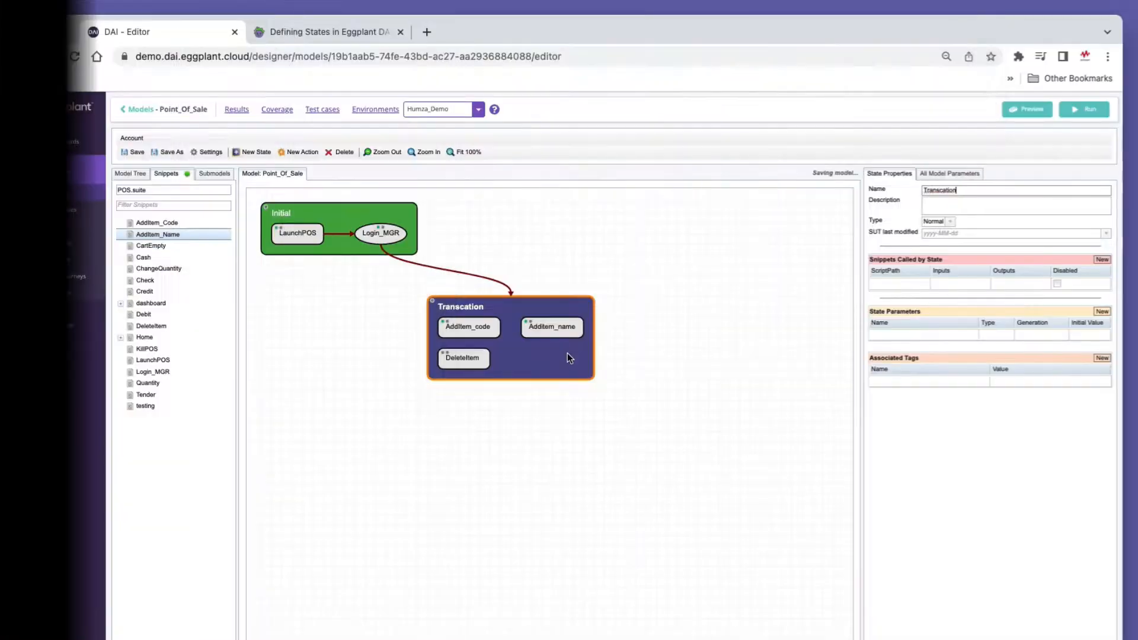
Add a Done action to Transaction and a Tender state with Cash, Credit, Debit and Check
click(297, 152)
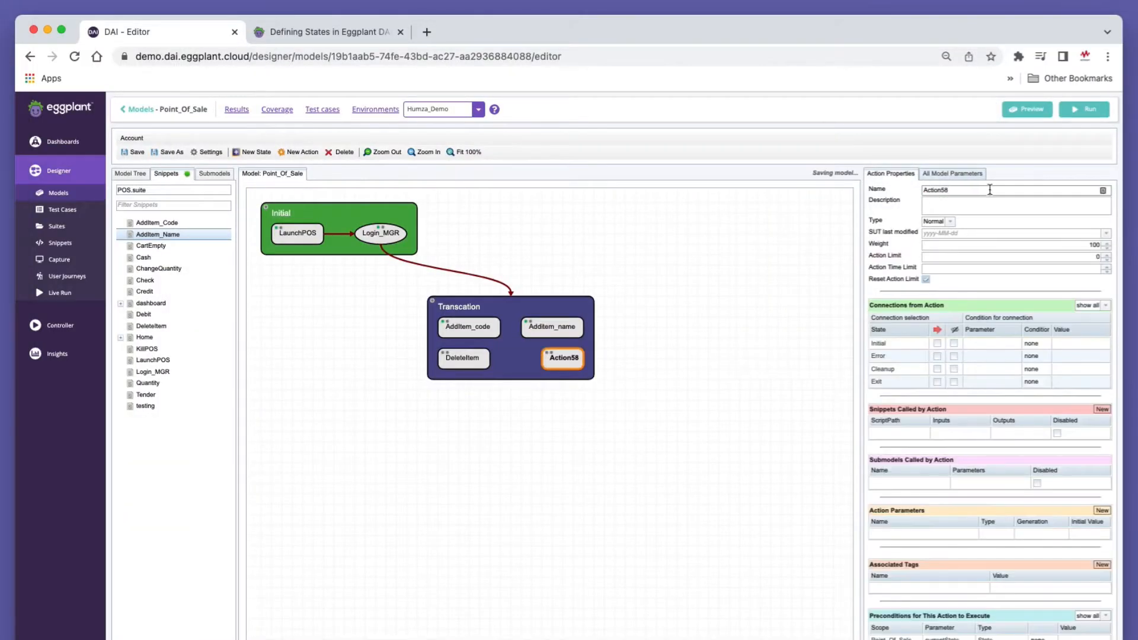
click(498, 230)
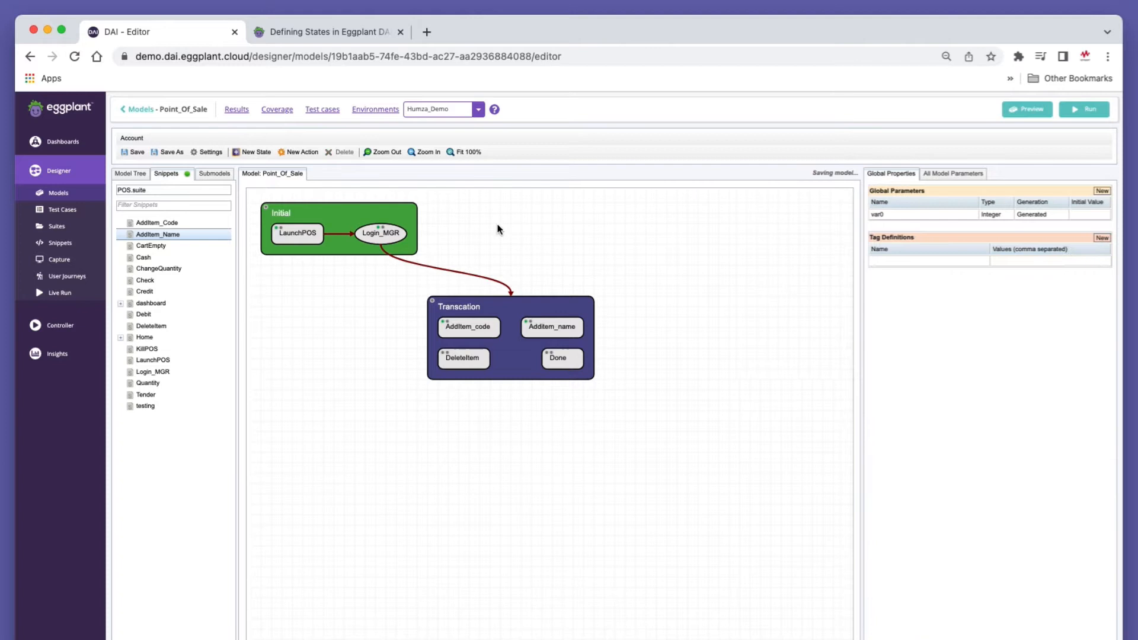
click(662, 452)
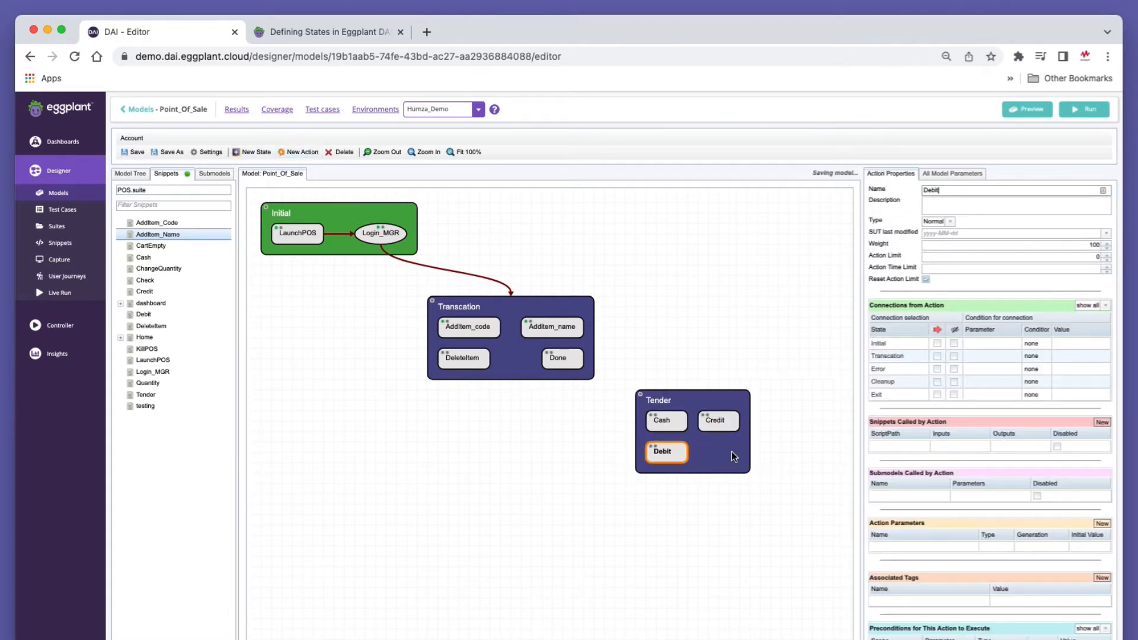
click(300, 152)
text(Check)
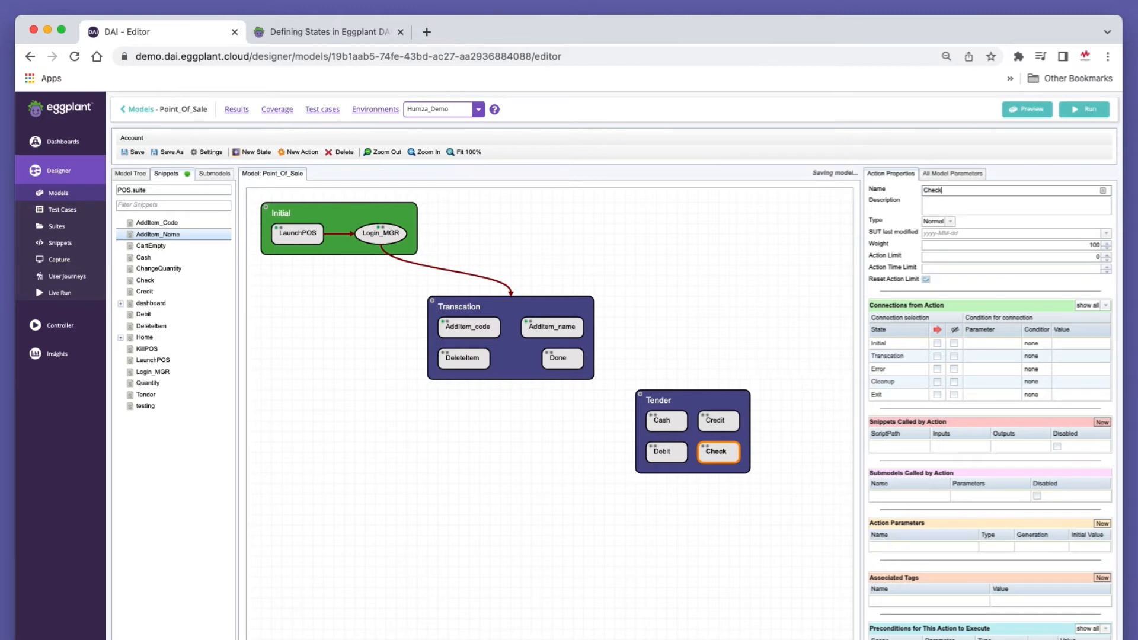
Connect the Done action to the Tender state and launch an exploratory test run
click(562, 358)
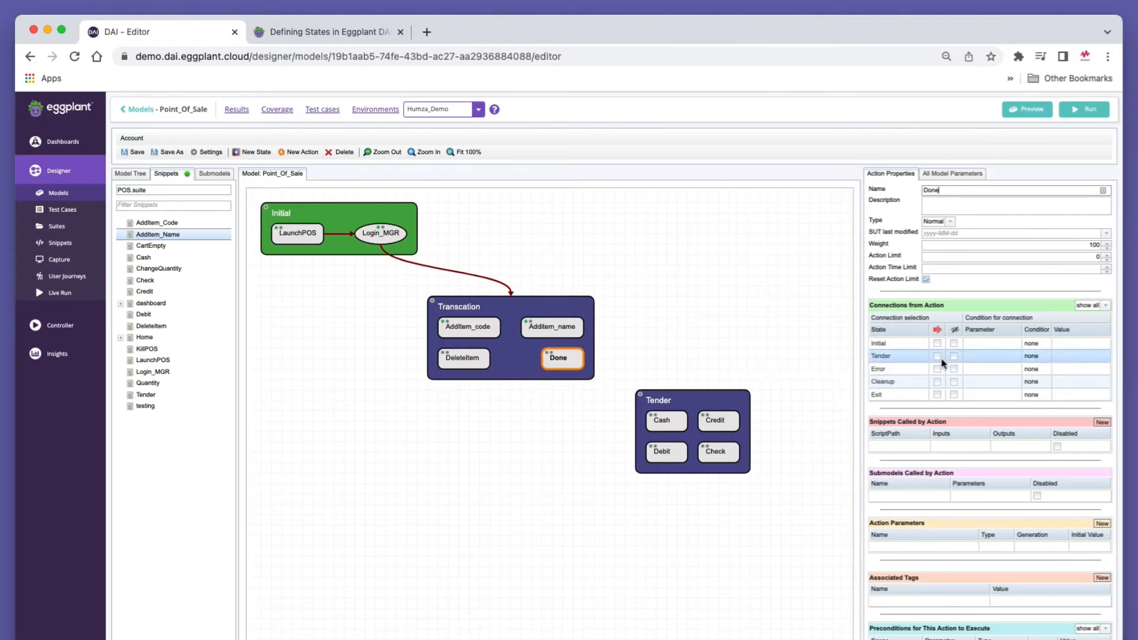
click(937, 356)
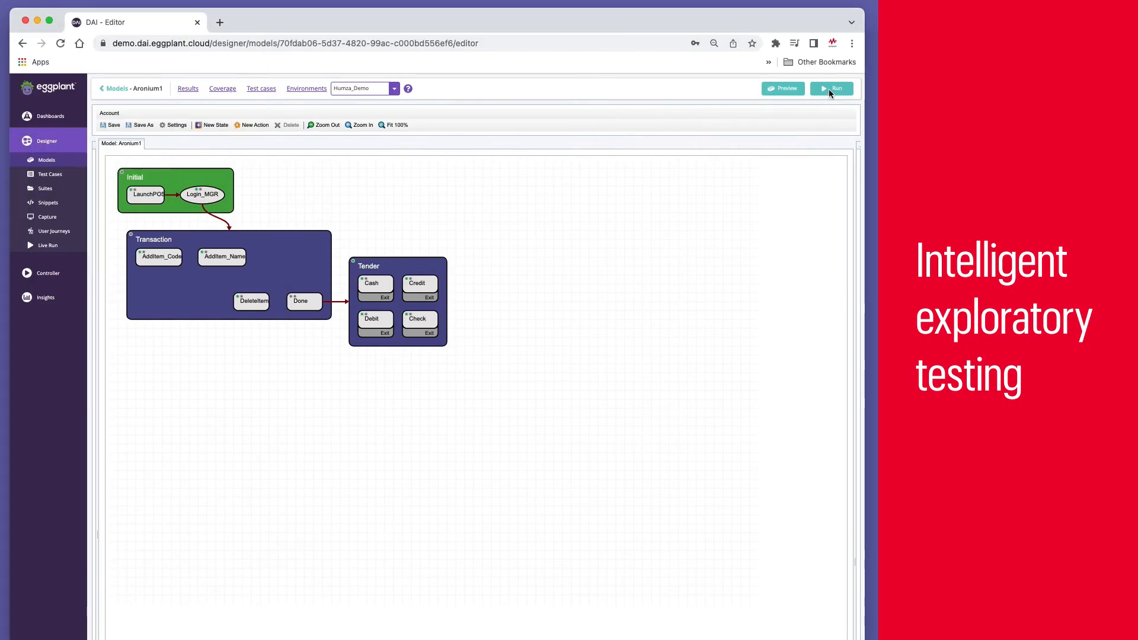
click(832, 88)
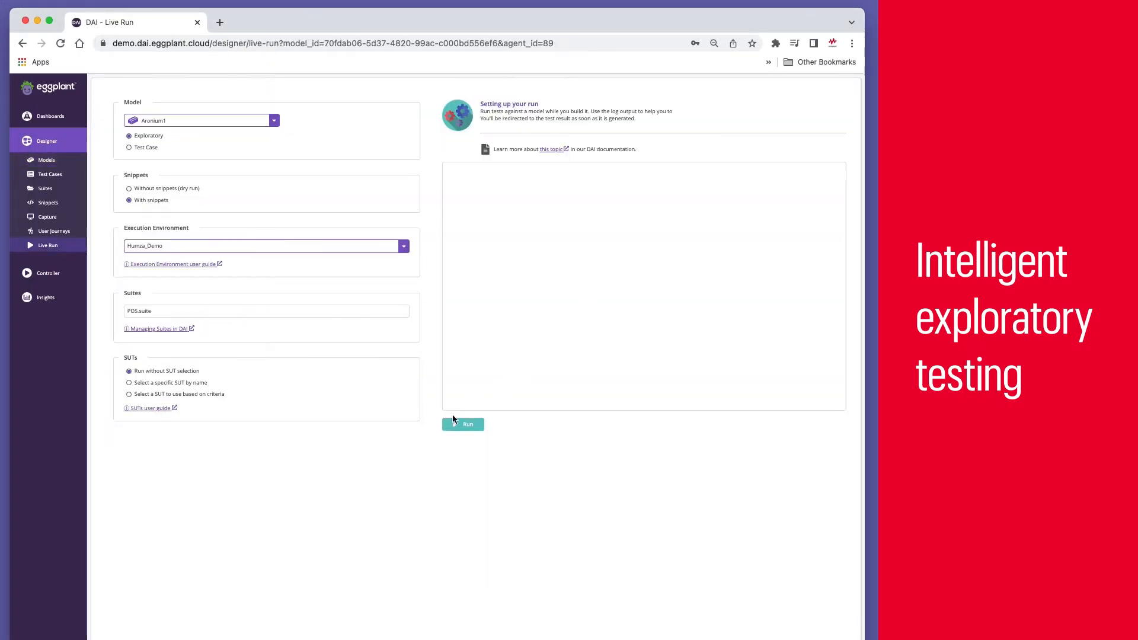
click(462, 424)
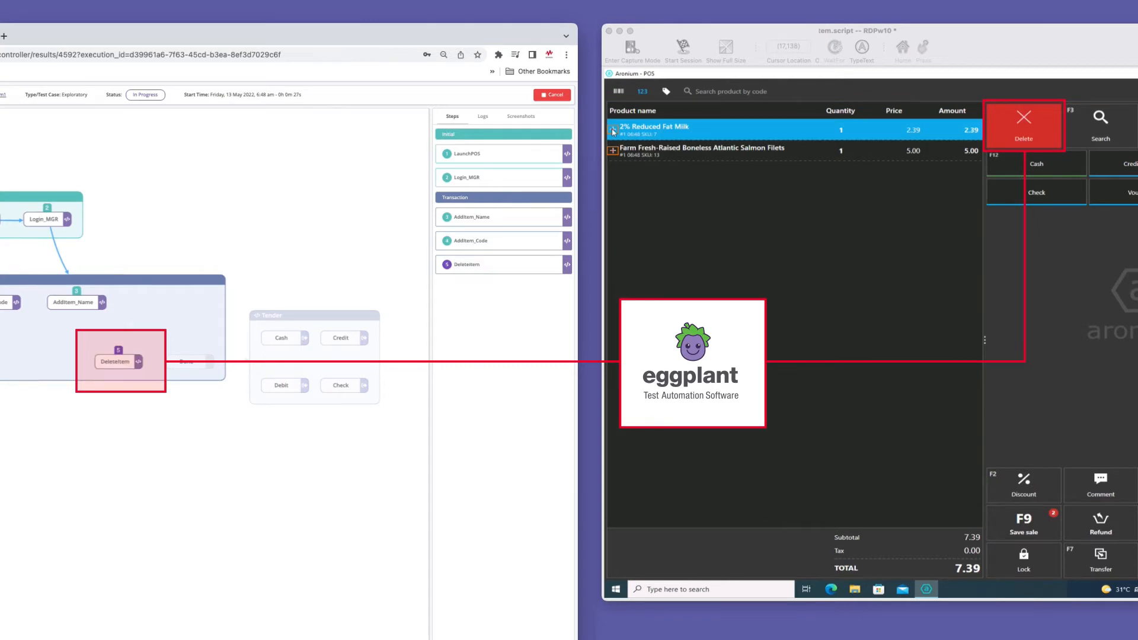
After the debit-paid run, add a Quantity state with a ChangeQuantity action and run it
click(1024, 125)
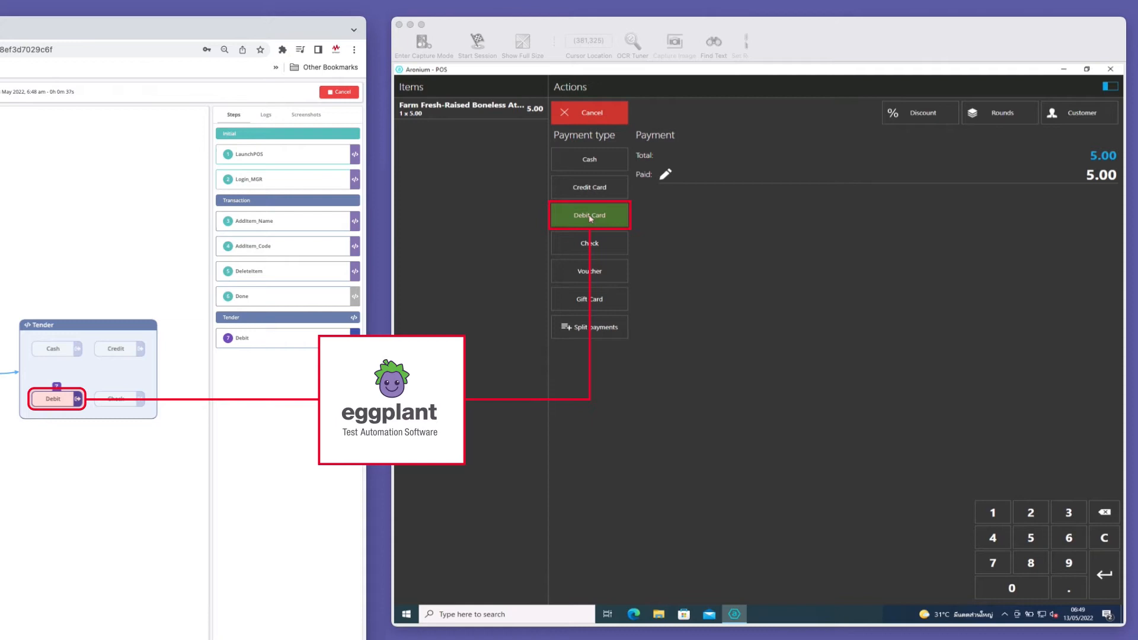
click(588, 215)
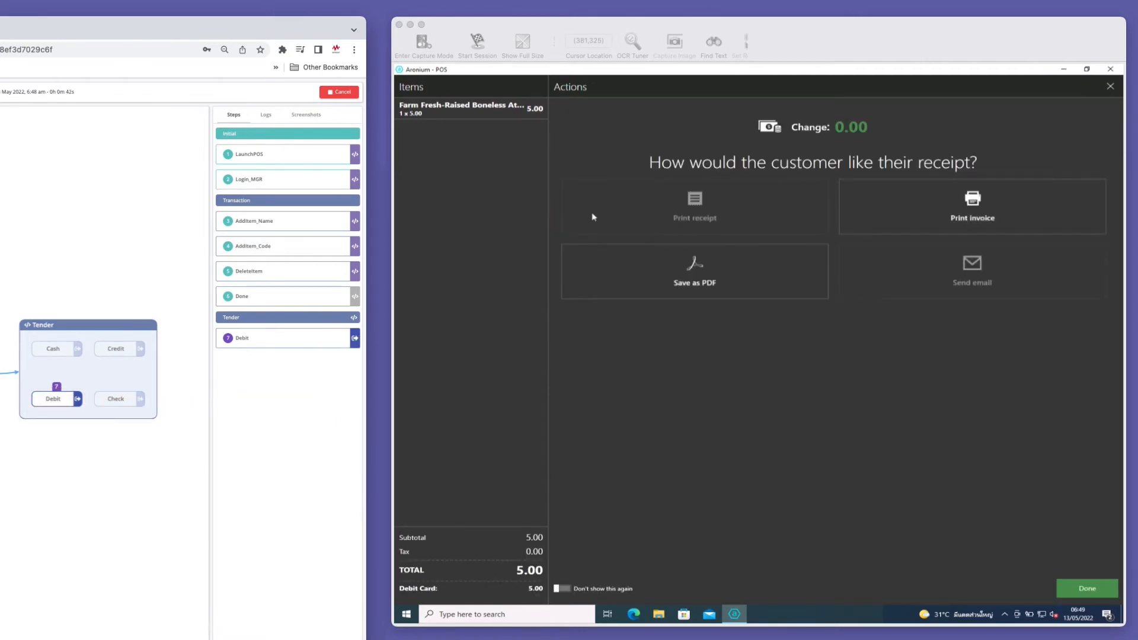
right_click(556, 253)
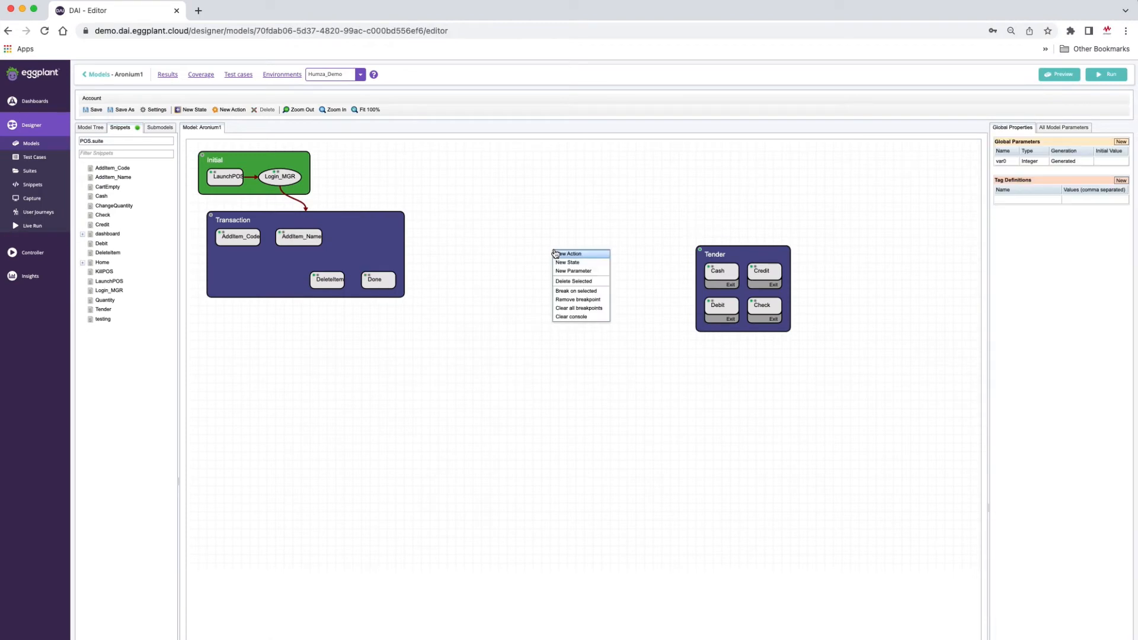
click(568, 253)
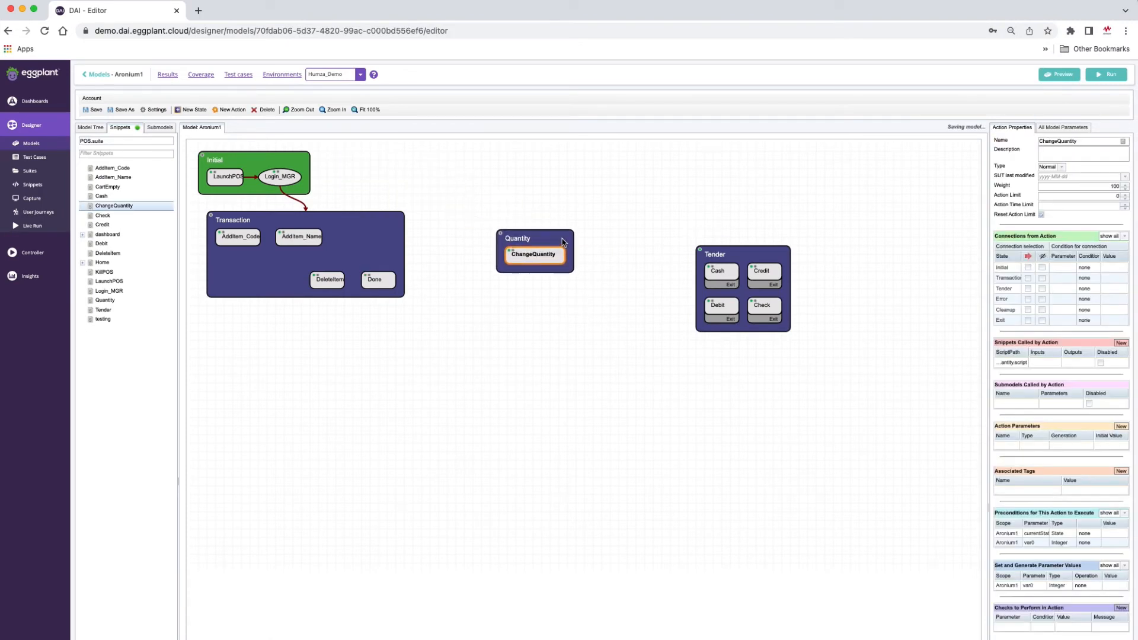
click(1106, 74)
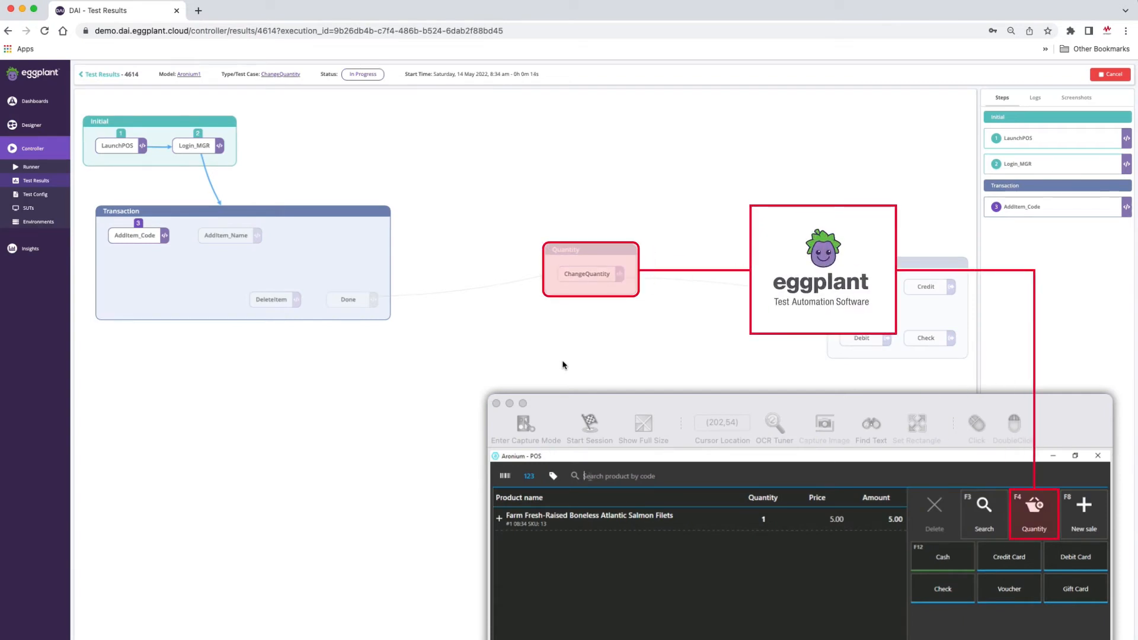
Run the ChangeQuantity test case until the POS shows the salmon item's quantity keypad
click(1034, 514)
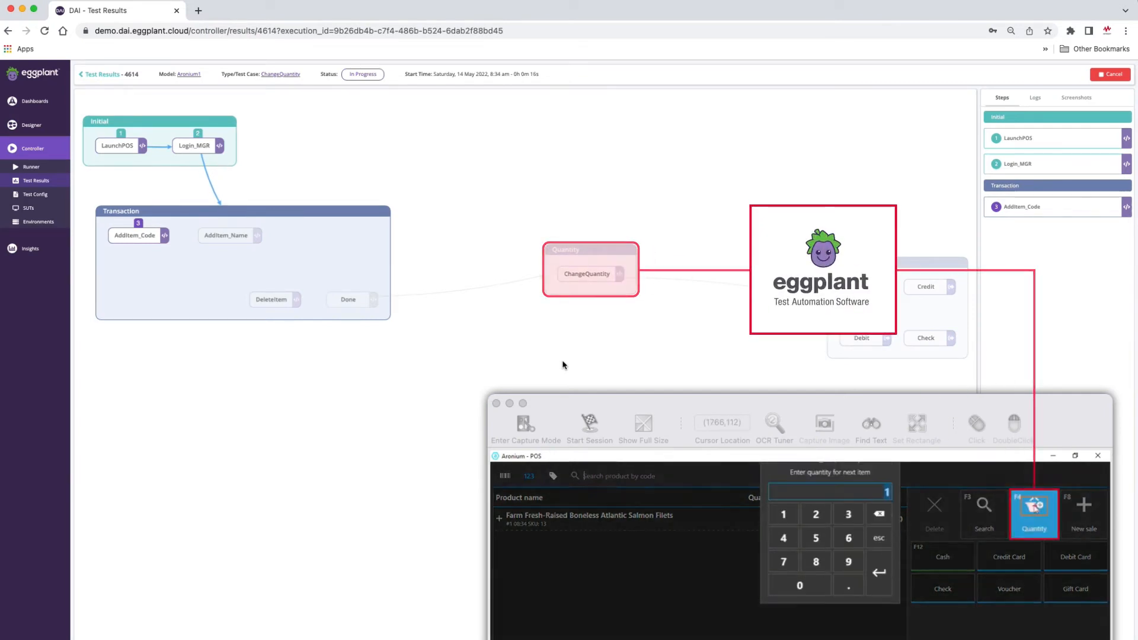